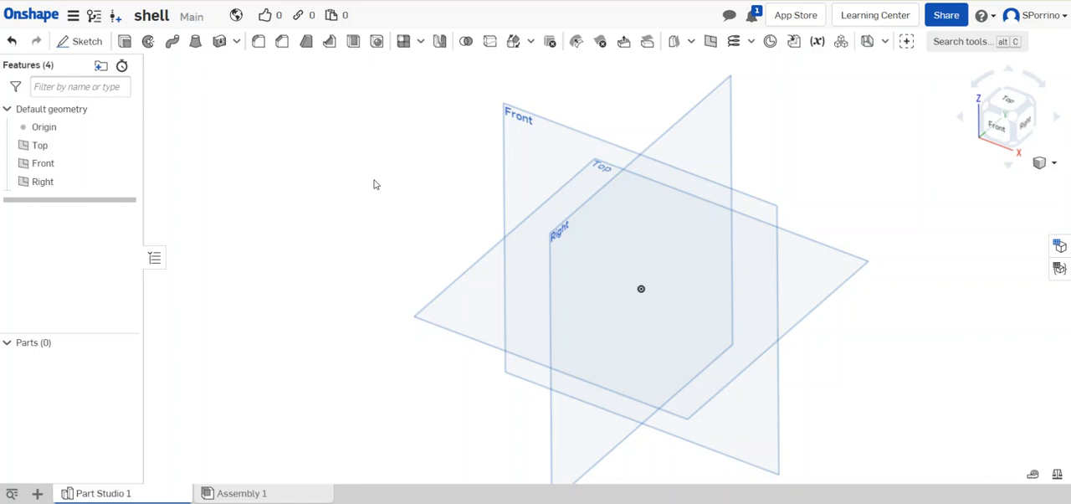
{"action": "mouse_move", "coordinate": [374, 190]}
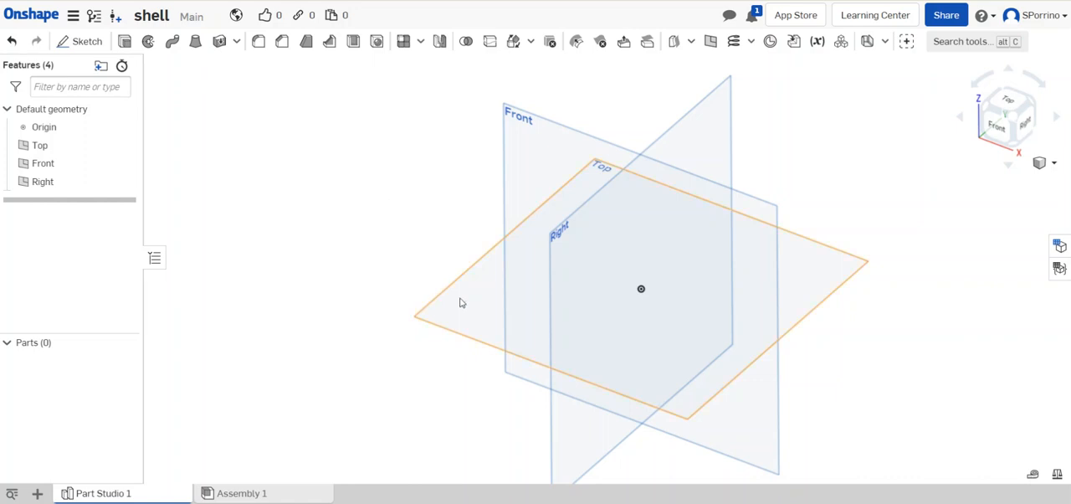
Sketch a center-point rectangle square about the origin on the Top plane
{"action": "left_click", "coordinate": [39, 144]}
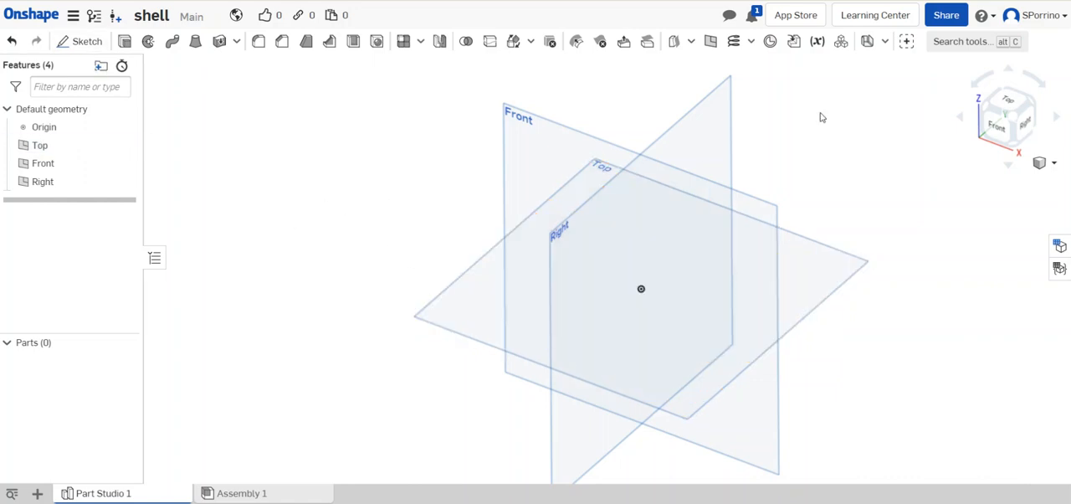
{"action": "left_click", "coordinate": [81, 45]}
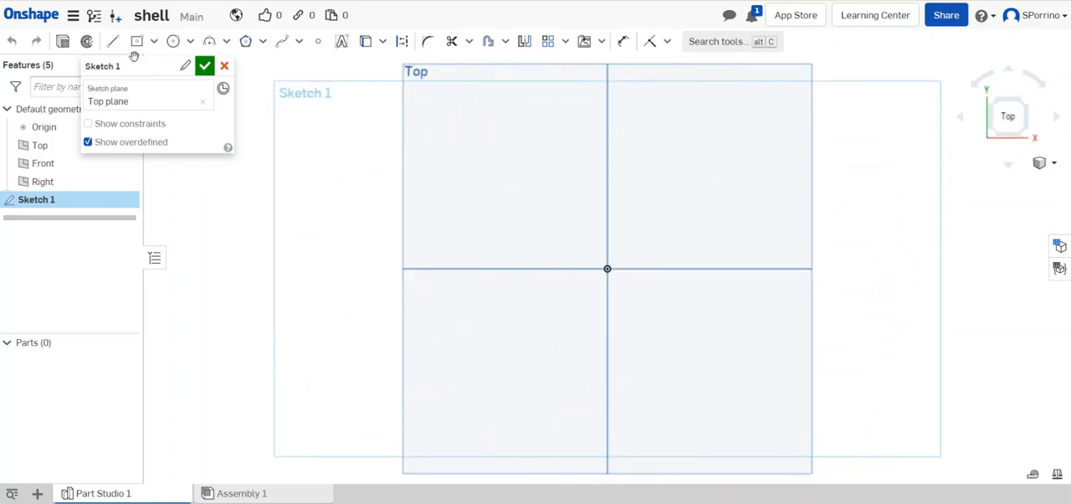
{"action": "left_click", "coordinate": [139, 41]}
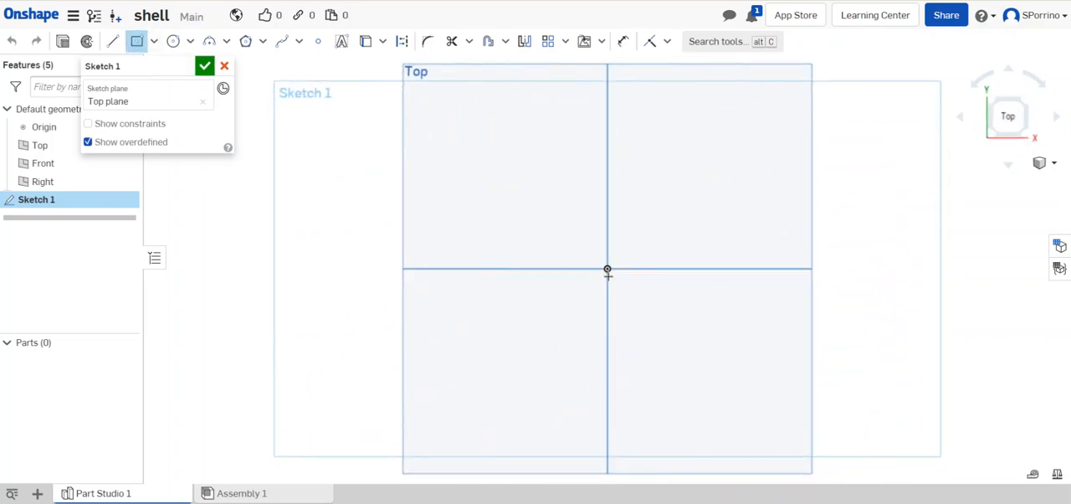
{"action": "left_click_drag", "start_coordinate": [608, 269], "coordinate": [722, 381]}
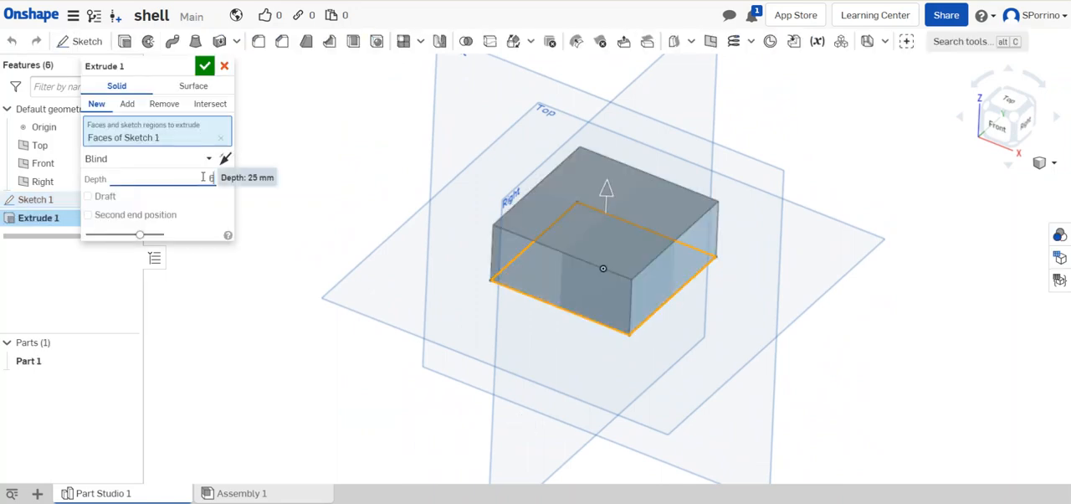
Extrude the square sketch to a 60 mm depth, creating Part 1
{"action": "type", "text": "60 mm"}
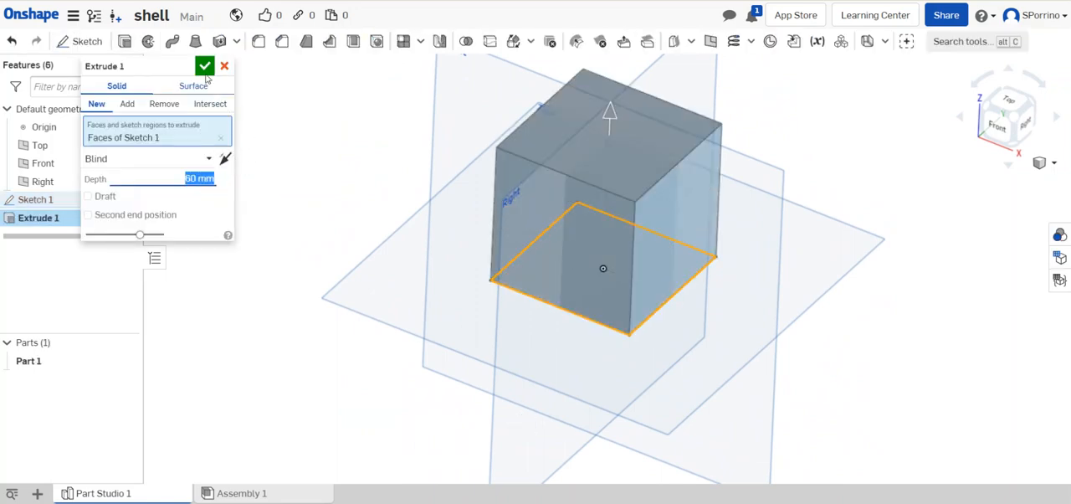
{"action": "left_click", "coordinate": [206, 65]}
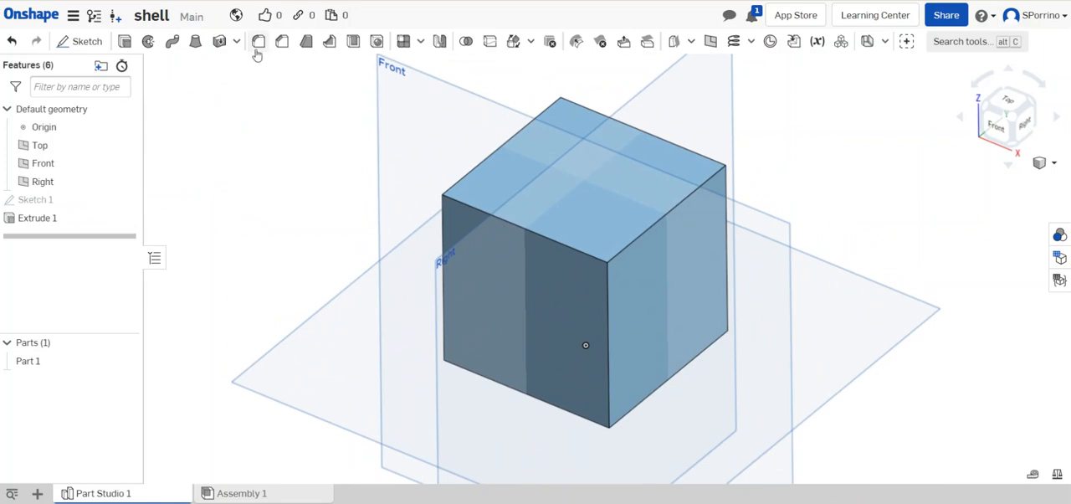
{"action": "mouse_move", "coordinate": [258, 41]}
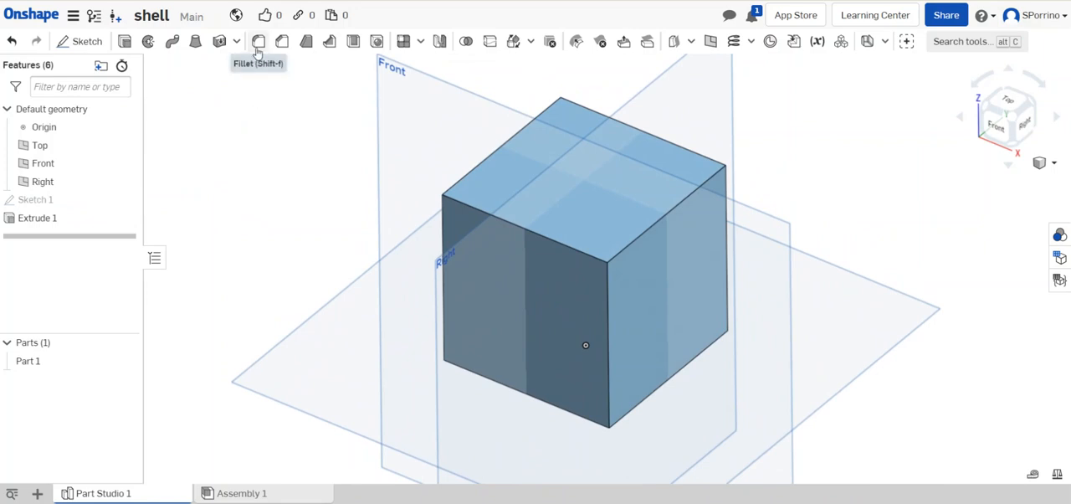
{"action": "mouse_move", "coordinate": [353, 41]}
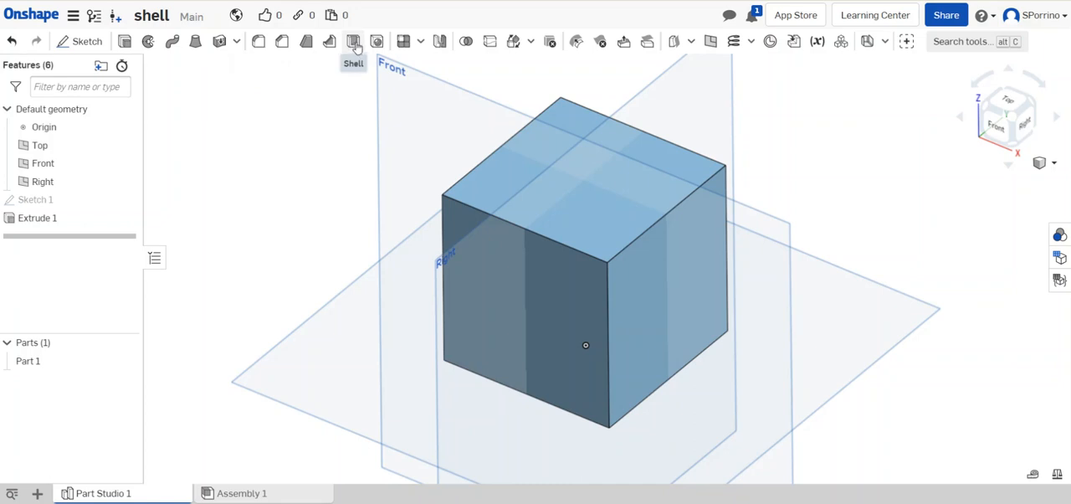
{"action": "mouse_move", "coordinate": [357, 41]}
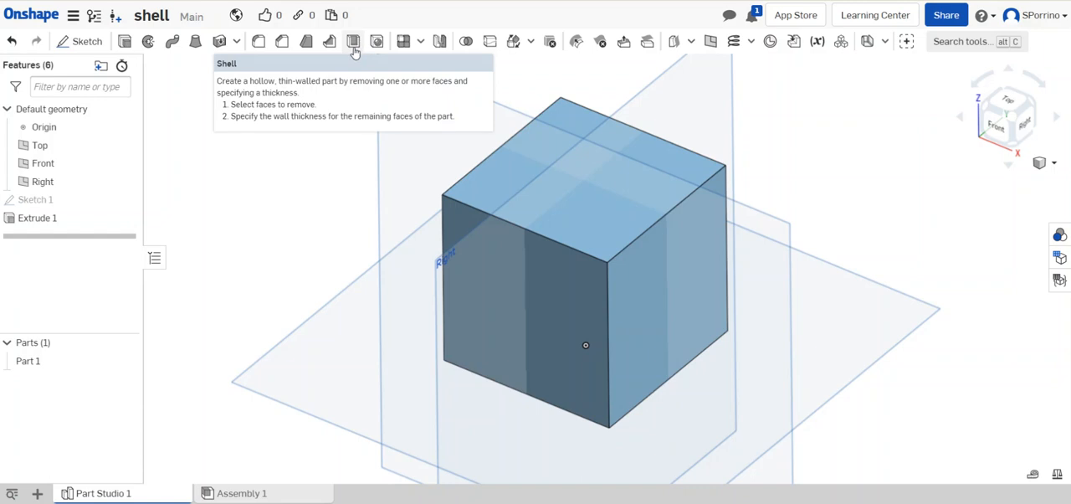
{"action": "mouse_move", "coordinate": [354, 42]}
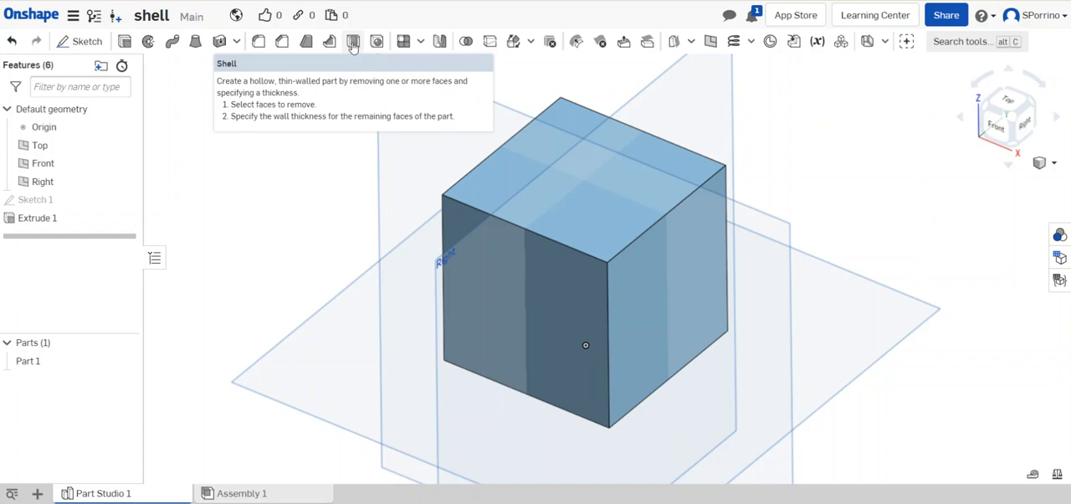
Start a Shell feature on the cube
{"action": "left_click", "coordinate": [355, 40]}
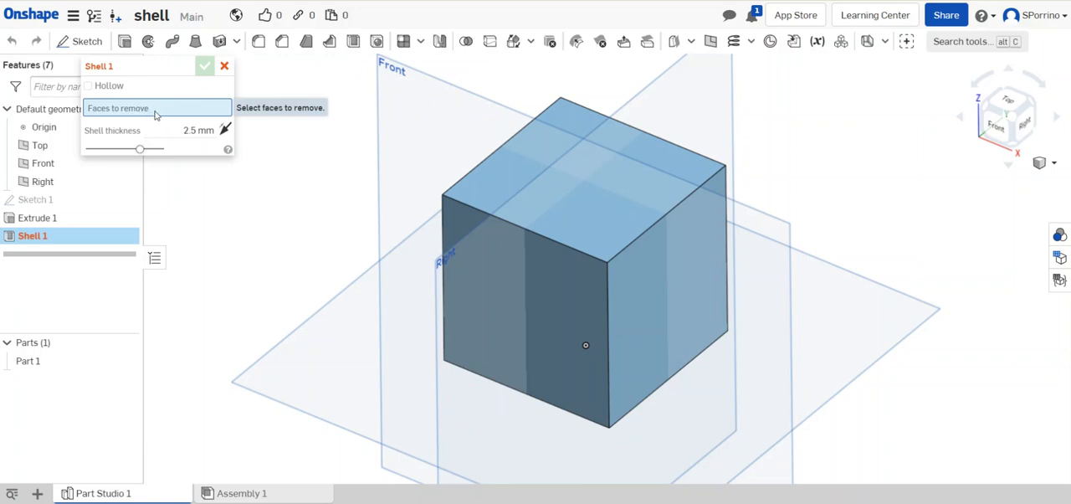
{"action": "mouse_move", "coordinate": [132, 117]}
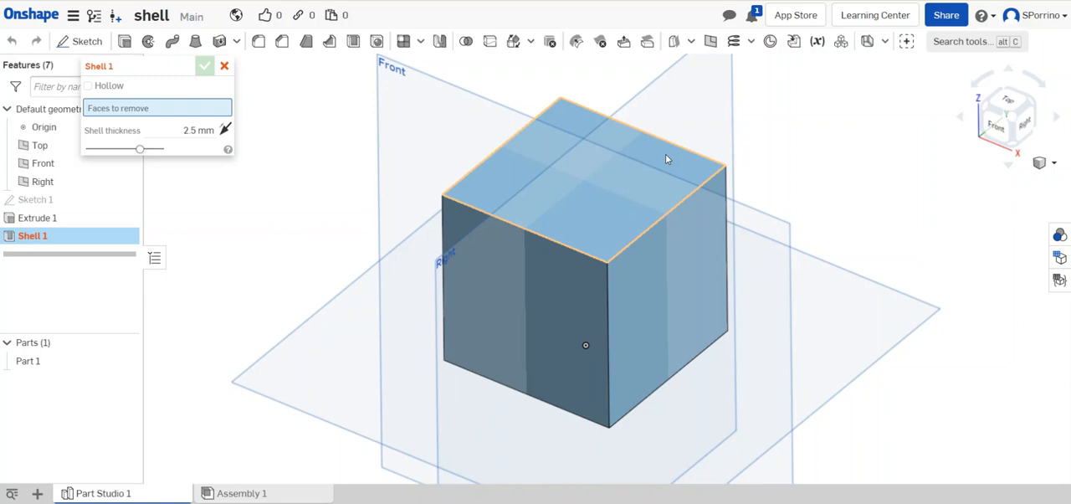
Remove the cube's top face and commit Shell 1 with 5 mm walls
{"action": "left_click", "coordinate": [595, 167]}
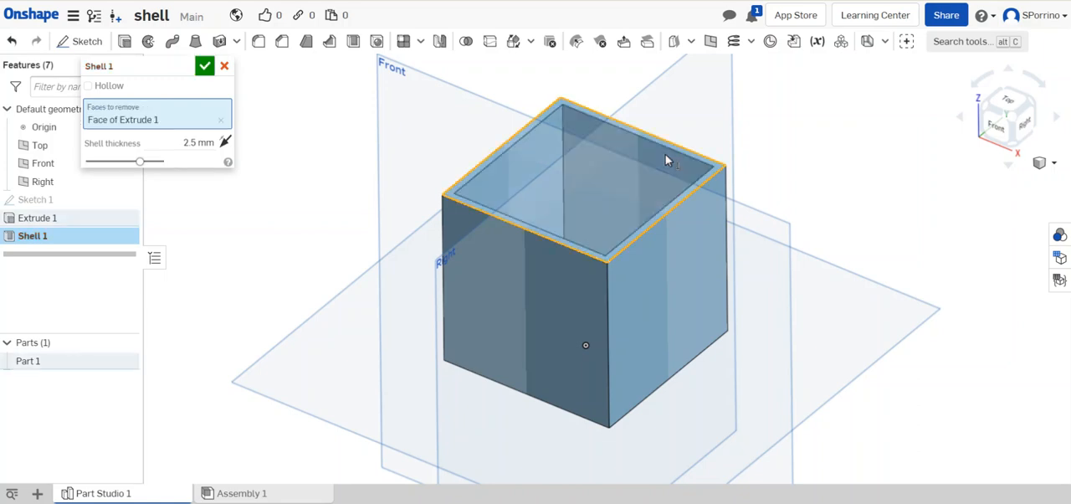
{"action": "left_click_drag", "start_coordinate": [668, 160], "coordinate": [444, 198]}
{"action": "type", "text": "5"}
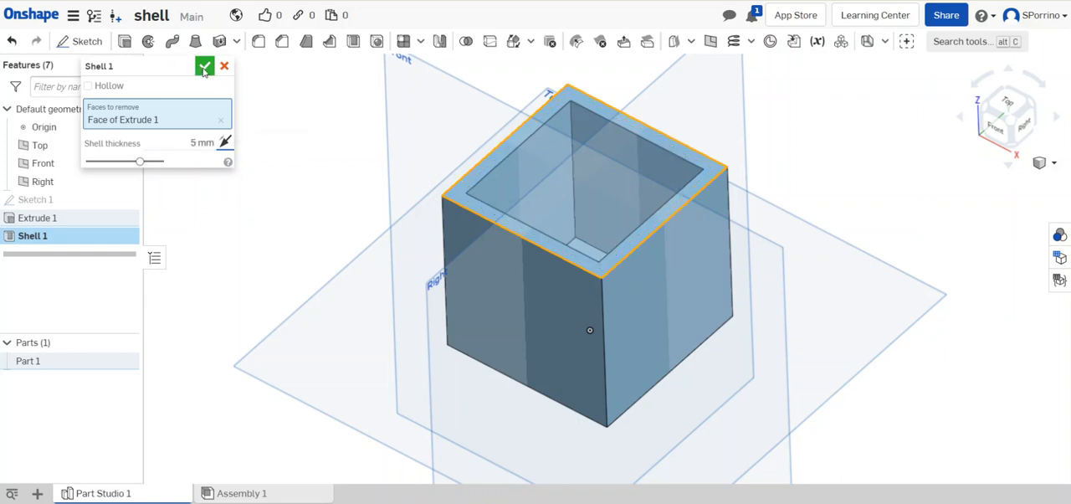
{"action": "left_click", "coordinate": [224, 65]}
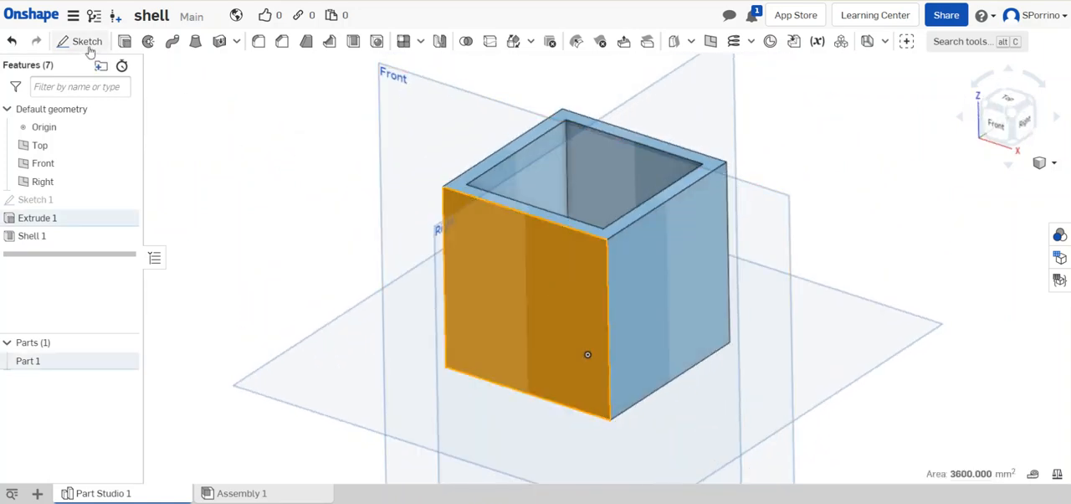
Sketch two circles on a side wall and extrude them 25 mm as bosses
{"action": "left_click", "coordinate": [79, 39]}
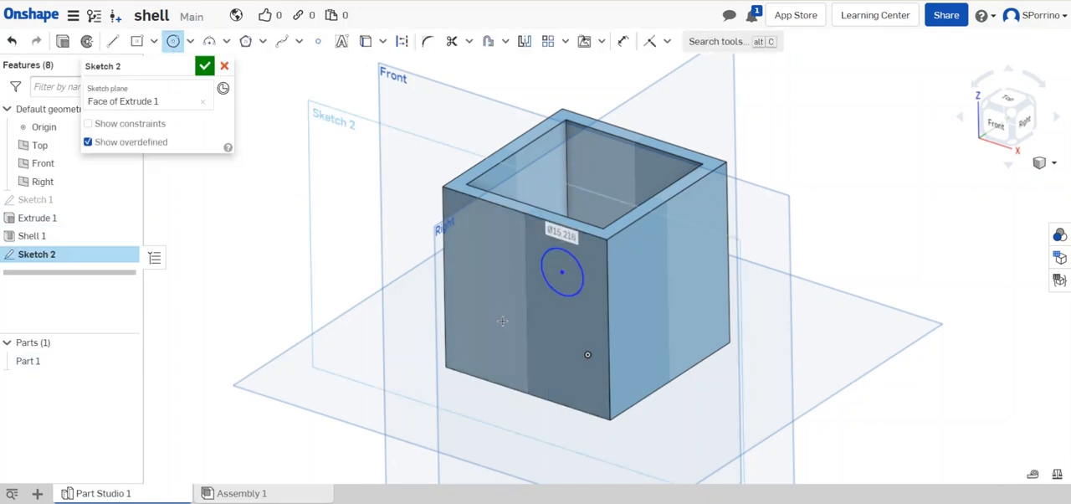
{"action": "left_click", "coordinate": [502, 320]}
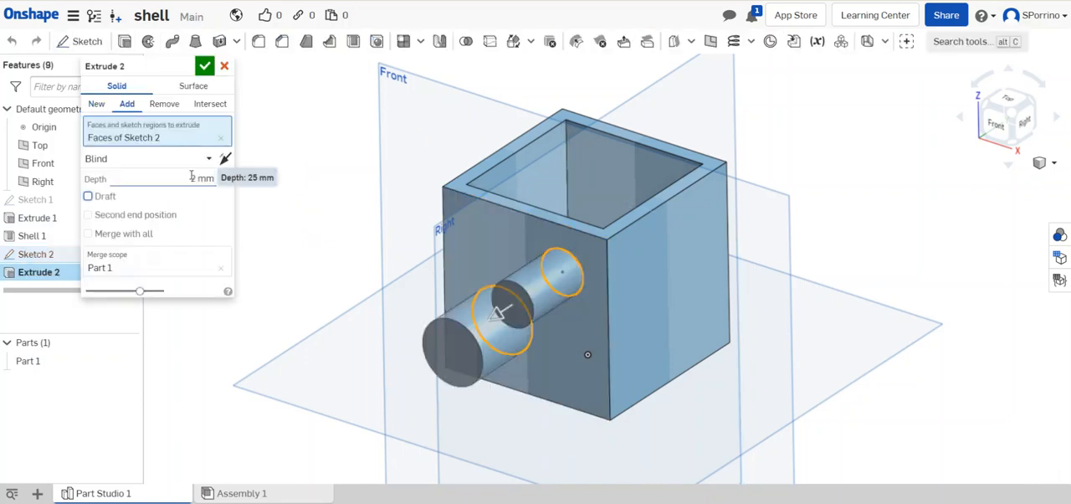
{"action": "left_click", "coordinate": [201, 66]}
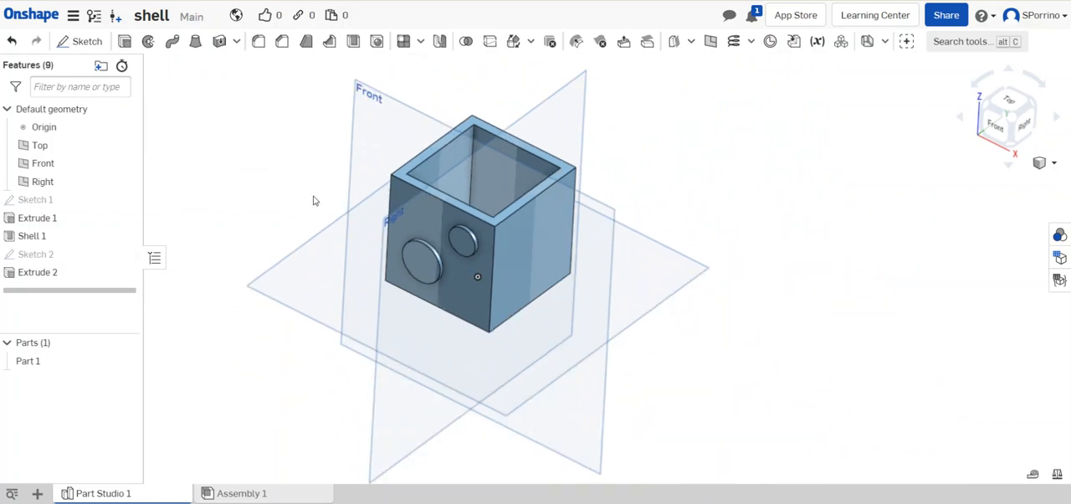
{"action": "mouse_move", "coordinate": [698, 143]}
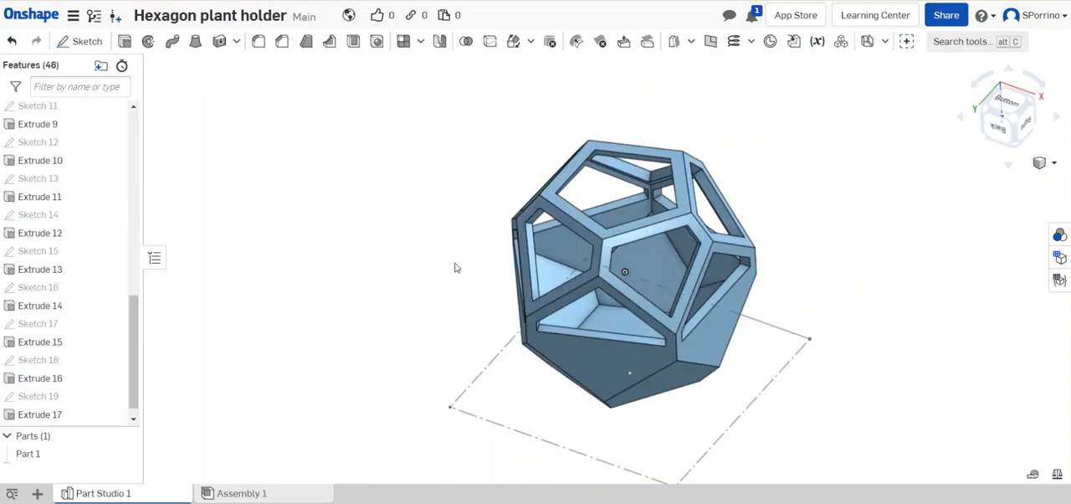
Open the Hexagon plant holder, roll back to Shell 1, and orbit to view its underside
{"action": "left_click", "coordinate": [42, 378]}
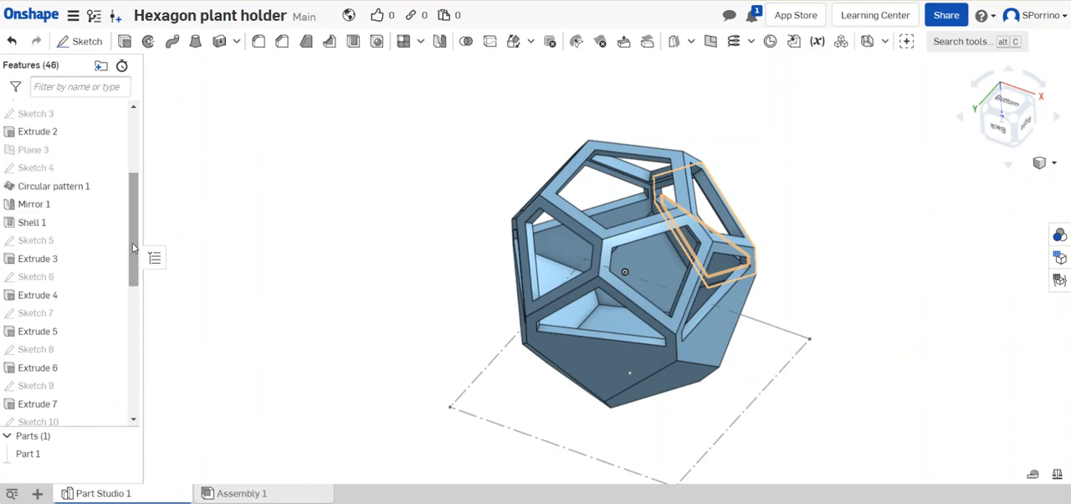
{"action": "left_click", "coordinate": [31, 222]}
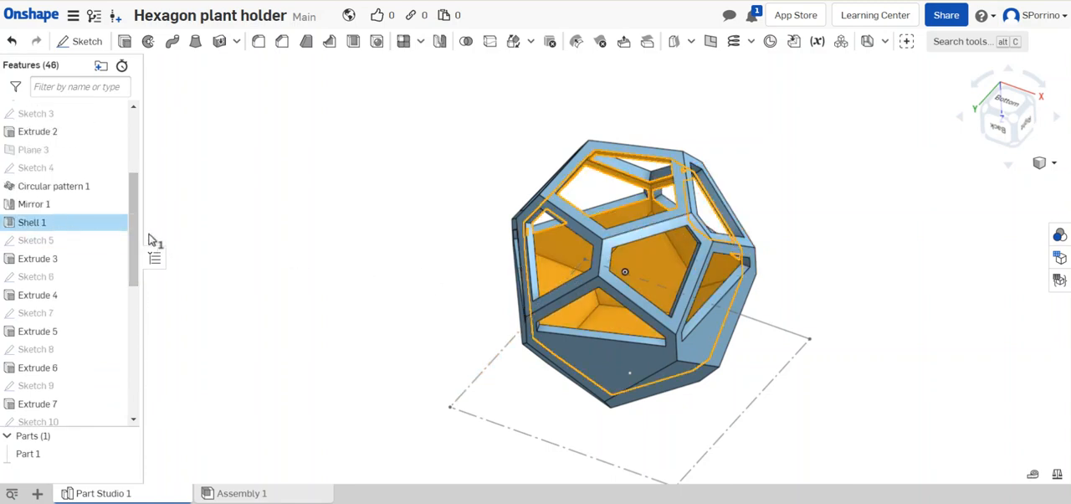
{"action": "scroll", "scroll_direction": "down", "scroll_amount": 3}
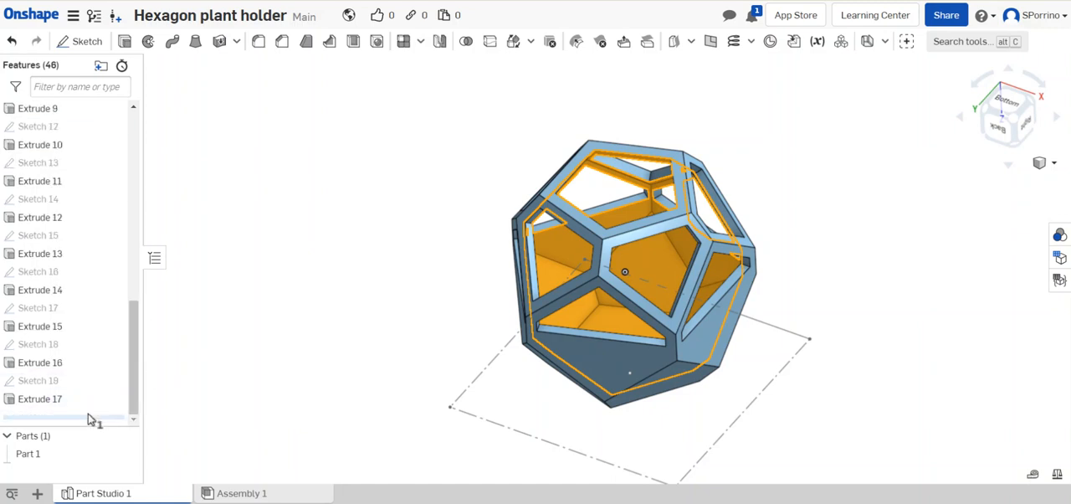
{"action": "mouse_move", "coordinate": [104, 160]}
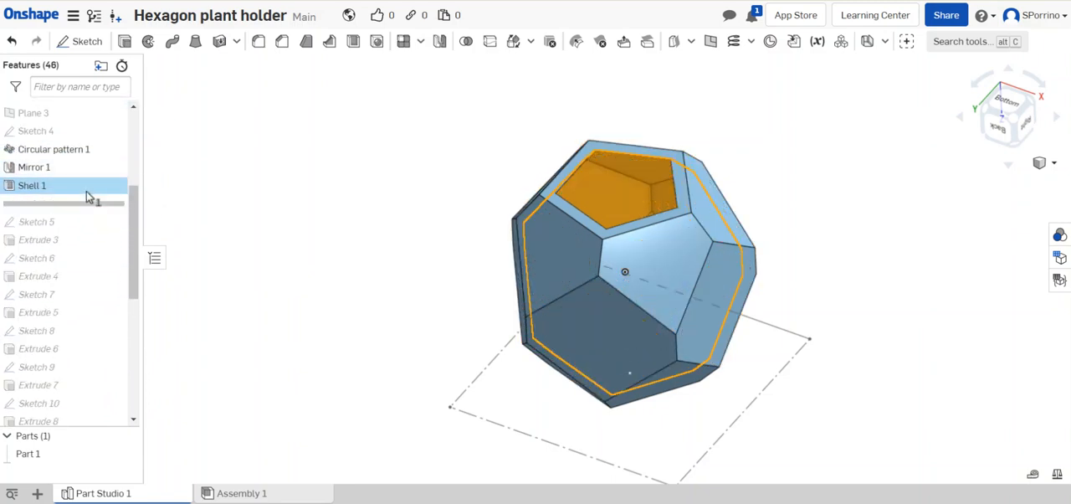
{"action": "mouse_move", "coordinate": [443, 212]}
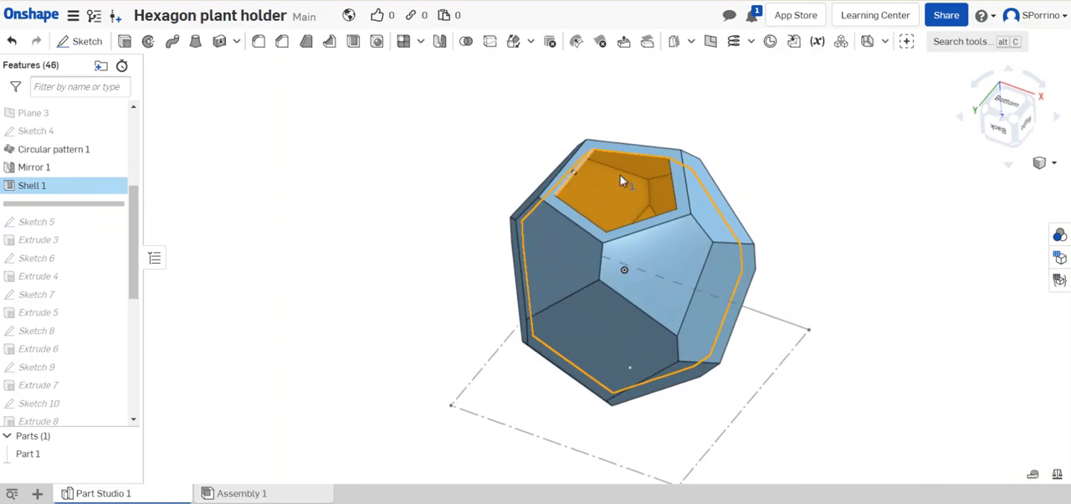
{"action": "left_click_drag", "start_coordinate": [623, 180], "coordinate": [640, 233]}
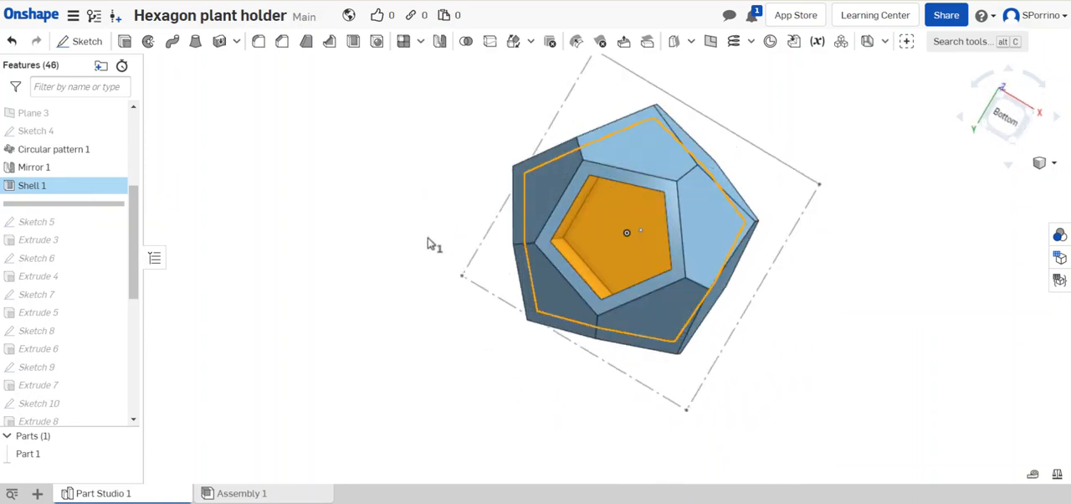
{"action": "left_click_drag", "start_coordinate": [641, 230], "coordinate": [377, 180]}
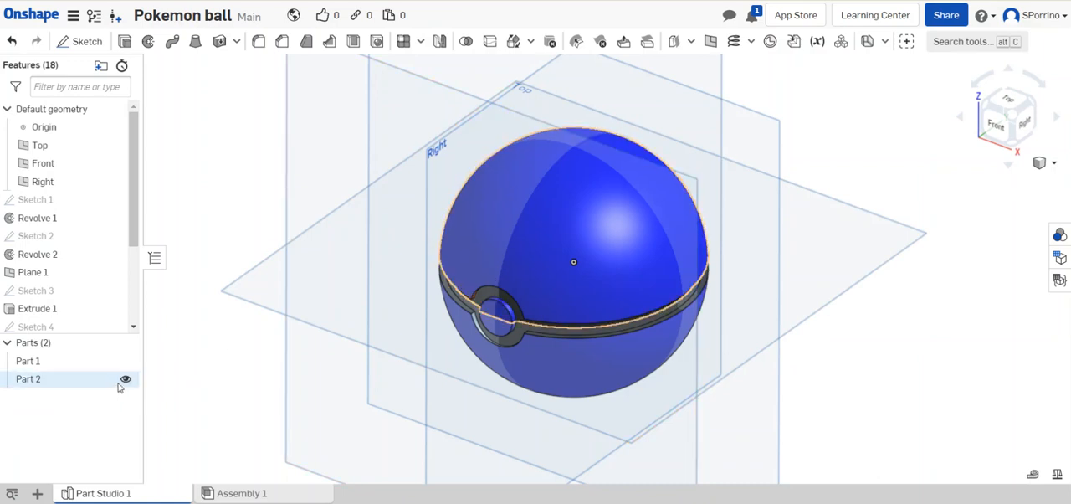
Hide and reshow Part 2 and Part 1 of the Pokemon ball to inspect each half
{"action": "left_click", "coordinate": [125, 379]}
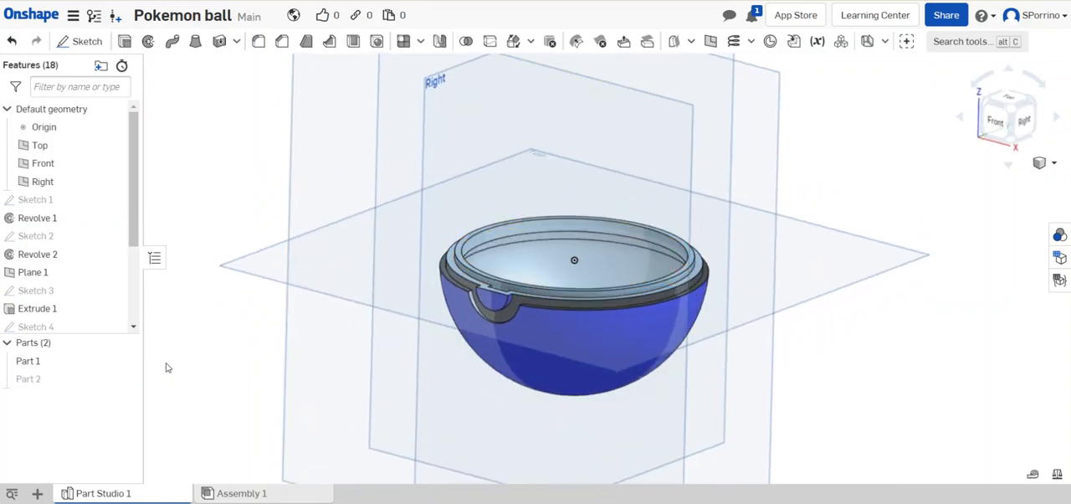
{"action": "left_click", "coordinate": [125, 379]}
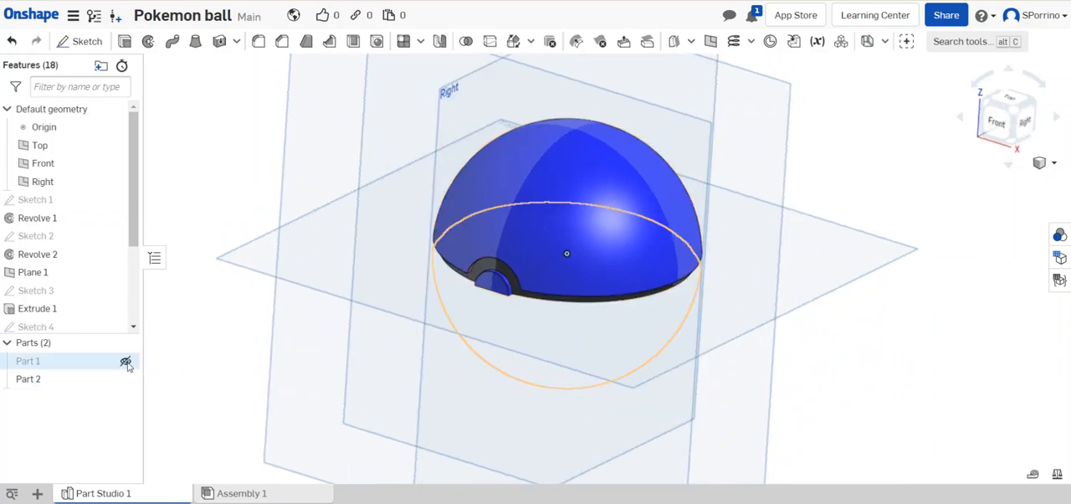
{"action": "left_click", "coordinate": [125, 360]}
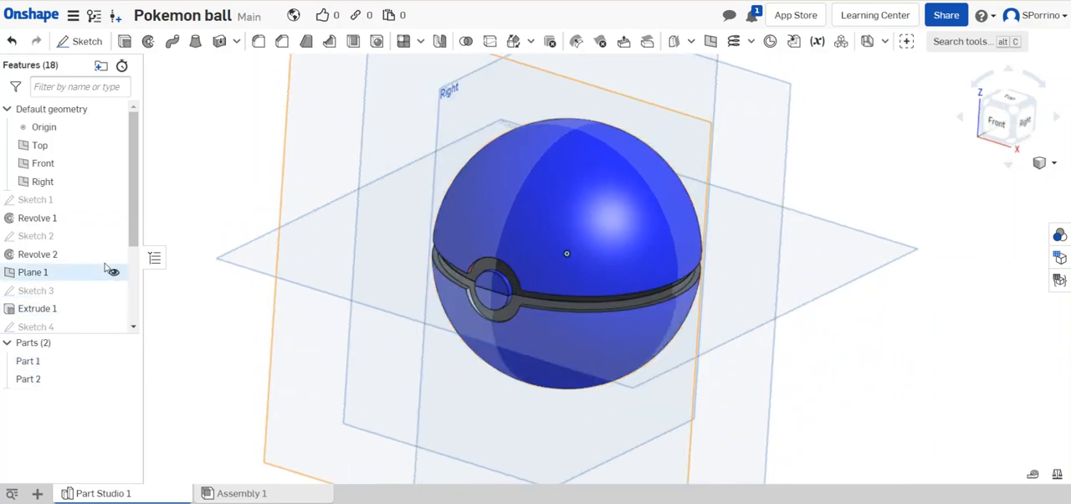
{"action": "scroll", "scroll_direction": "down", "scroll_amount": 3}
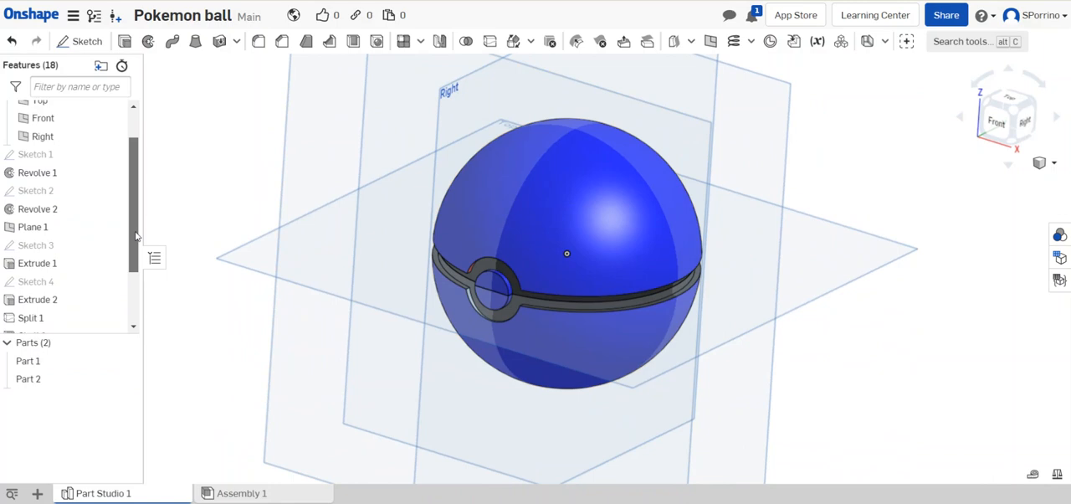
{"action": "scroll", "scroll_direction": "down", "scroll_amount": 3}
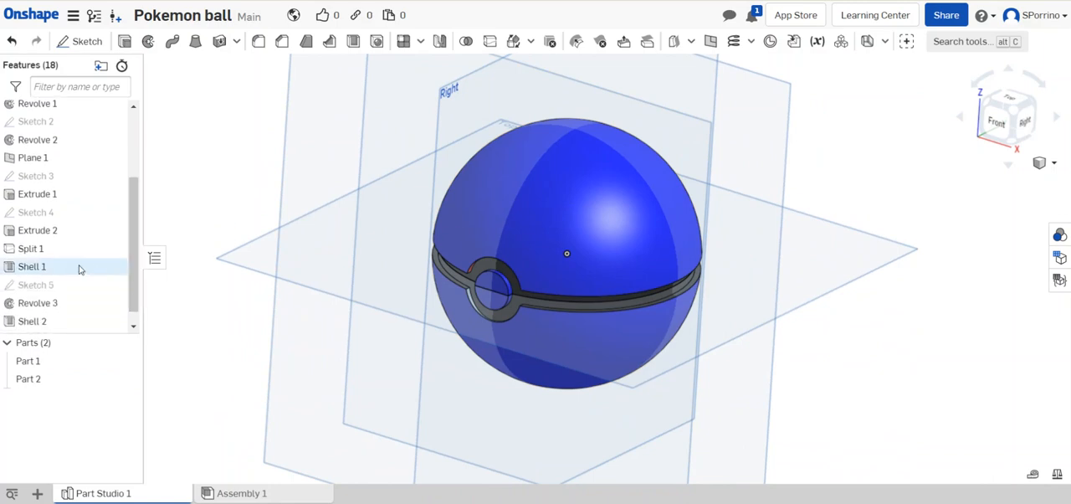